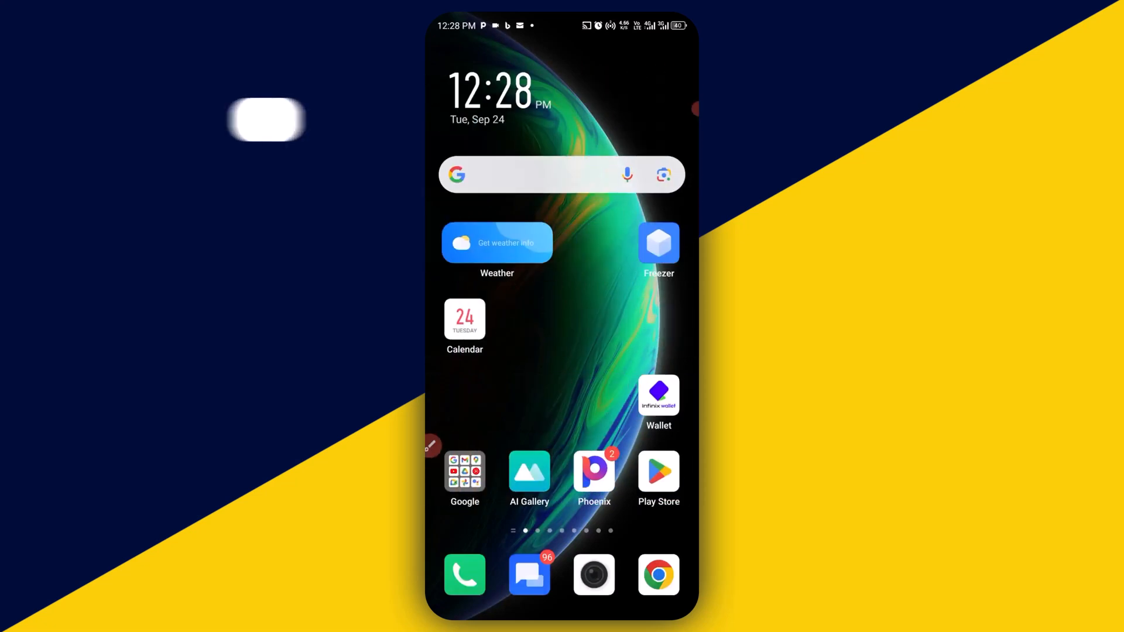
- Browse the home screens, bring up the app list and launch Chrome
scroll(left, 3)
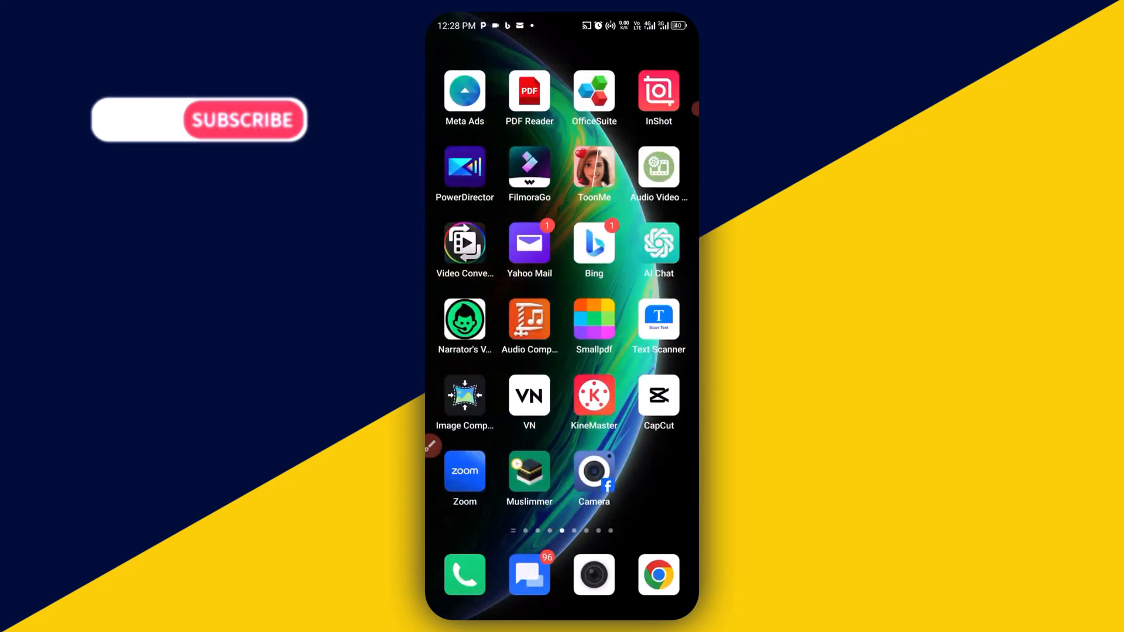
scroll(left, 3)
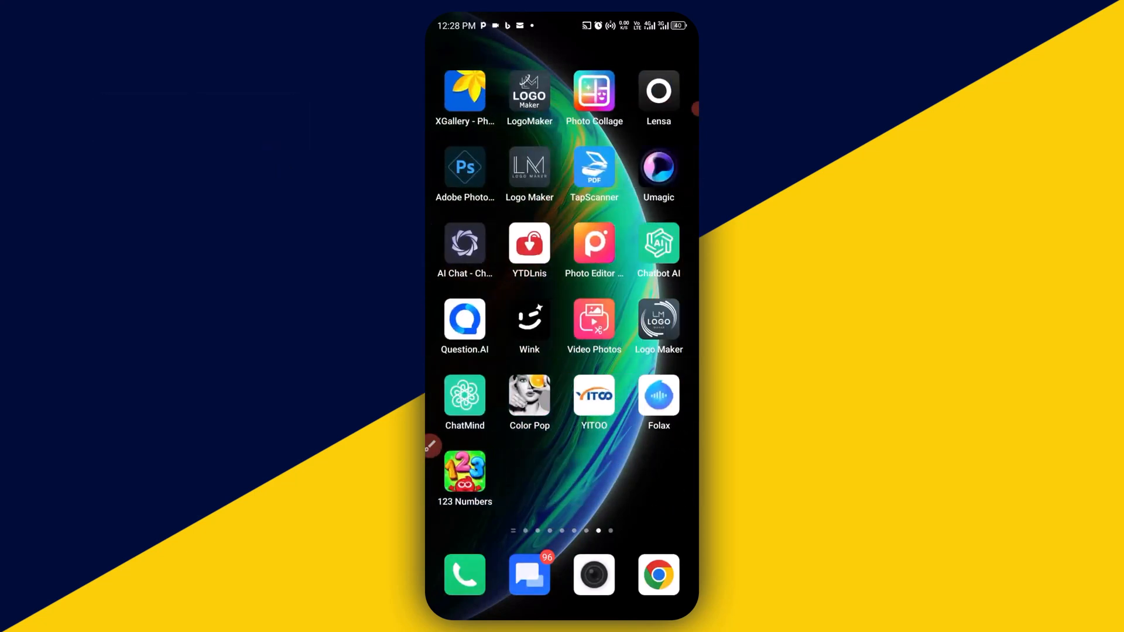
scroll(left, 3)
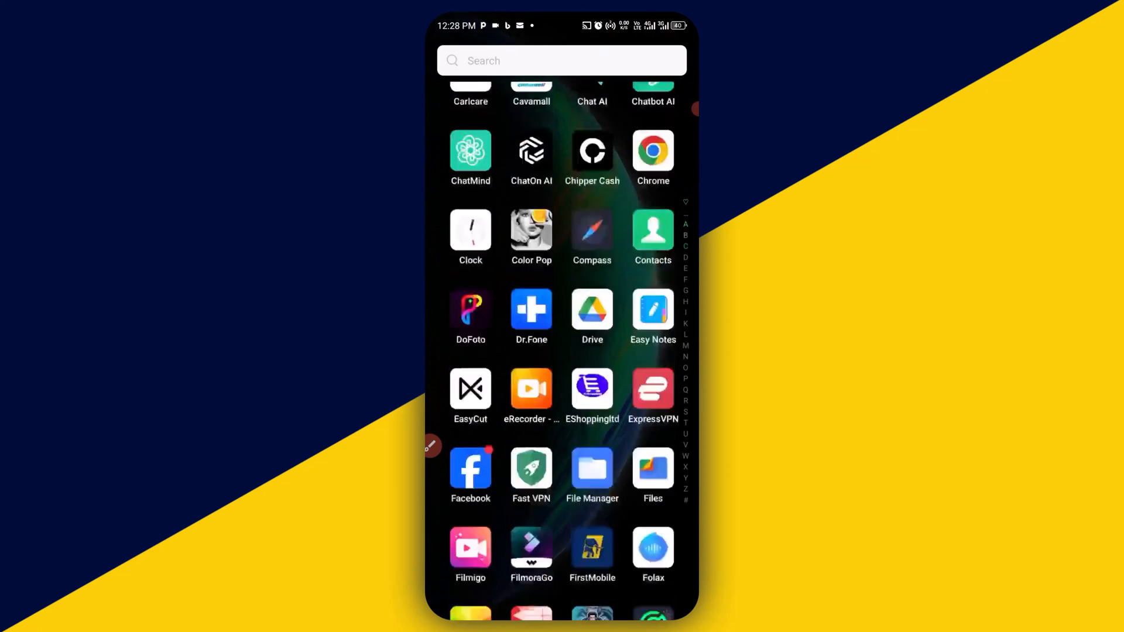
scroll(down, 3)
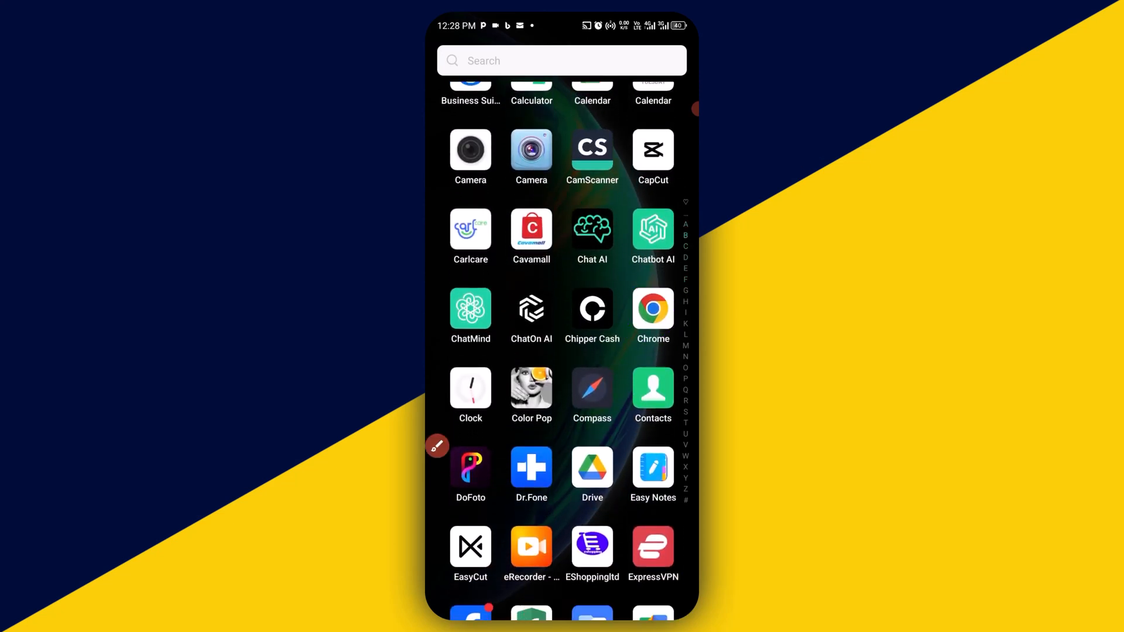
click(653, 309)
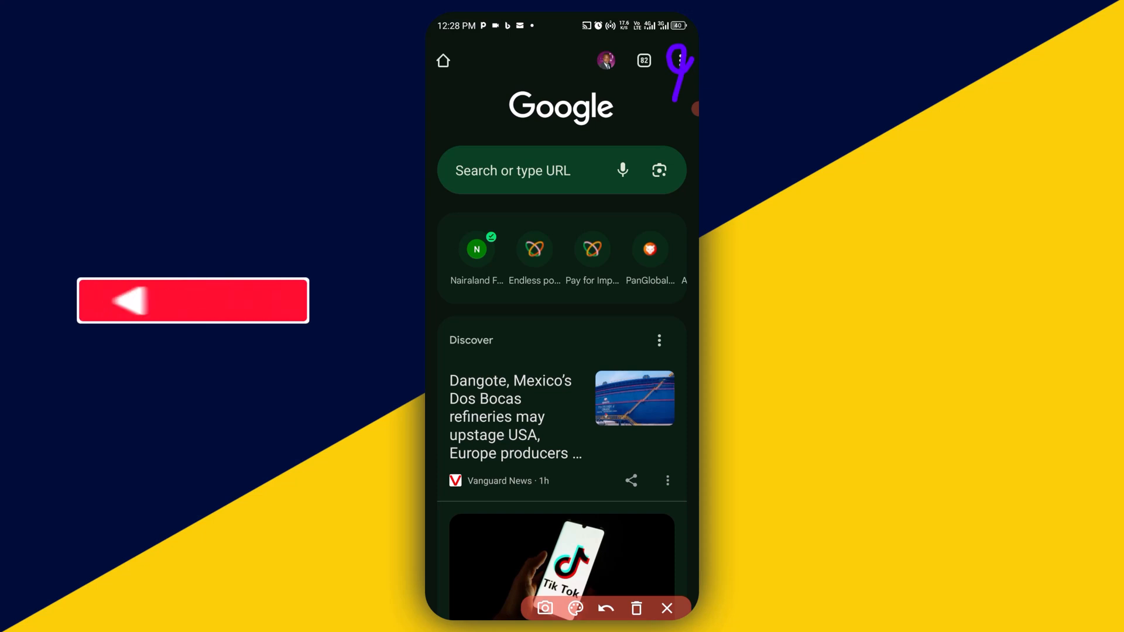
- Reach Chrome's Settings screen through the three-dot browser menu
click(678, 59)
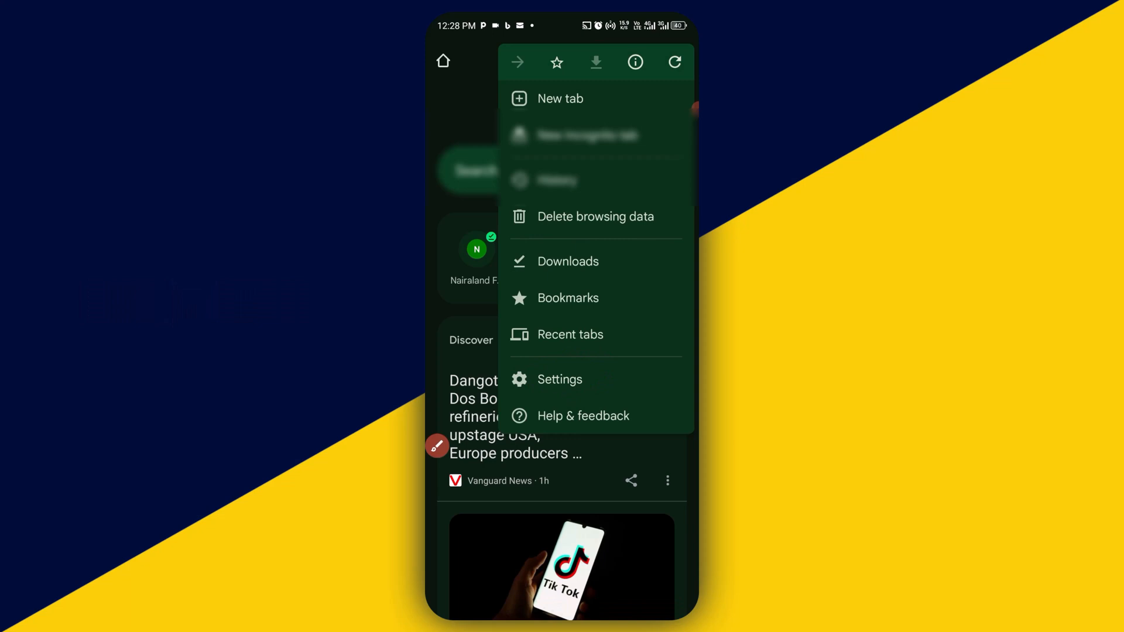
click(560, 379)
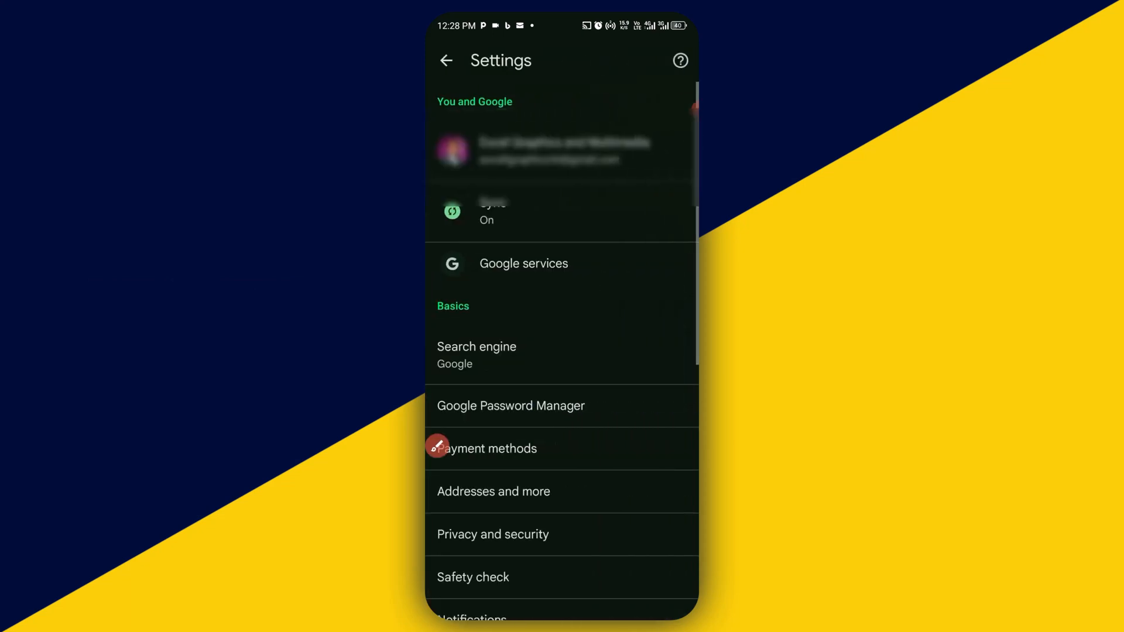
- Scroll the Settings list down toward the Languages entry
scroll(down, 3)
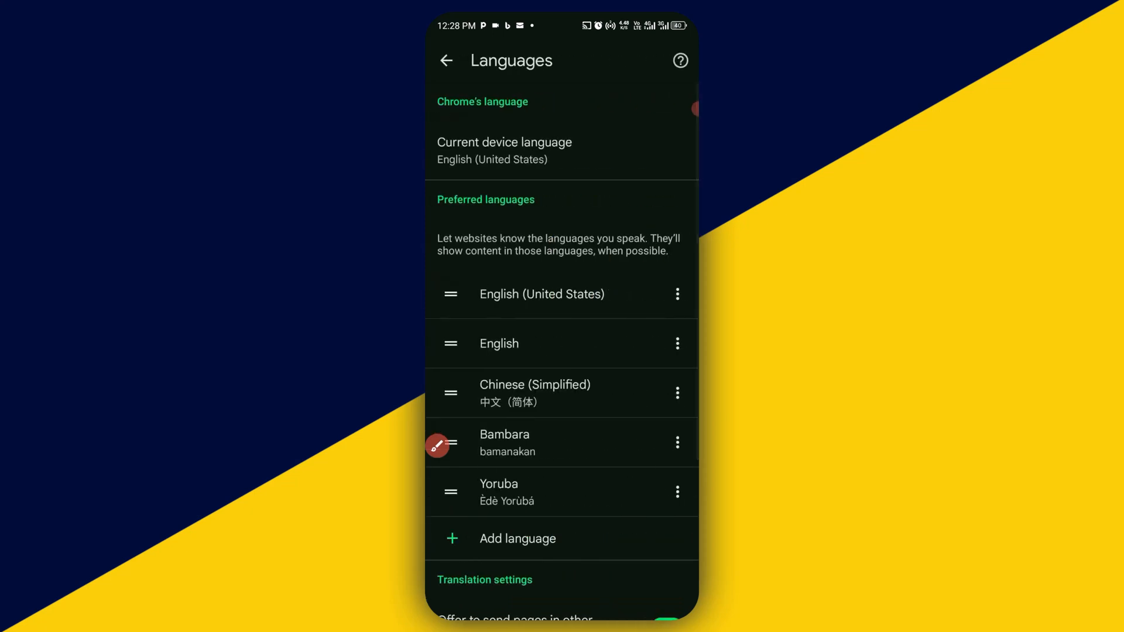
scroll(down, 3)
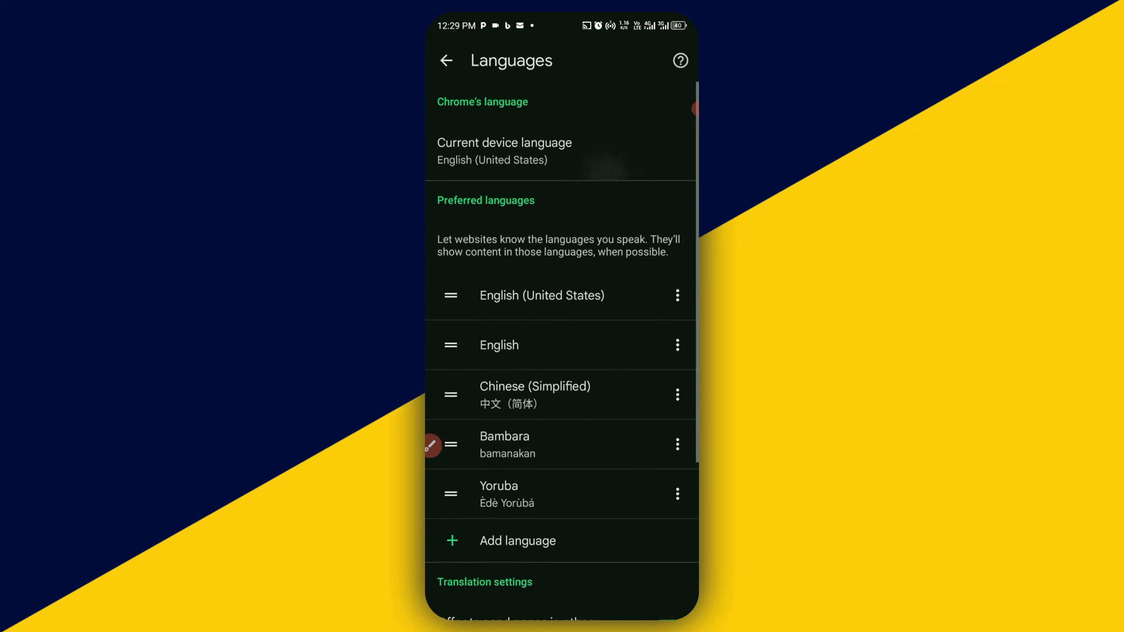
click(517, 541)
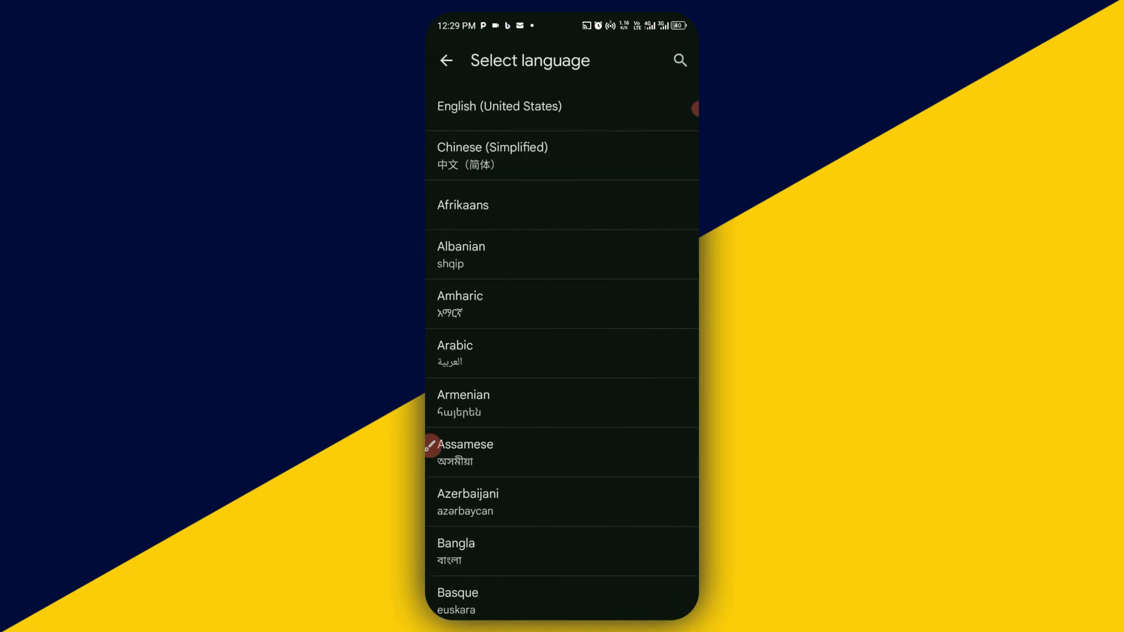
scroll(down, 3)
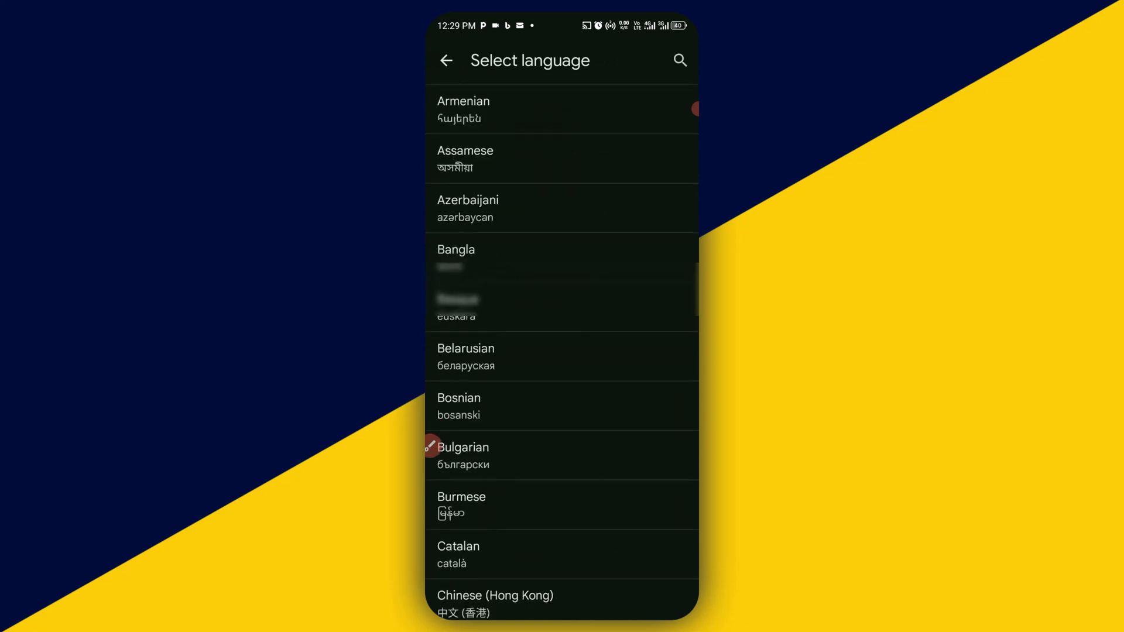
scroll(down, 3)
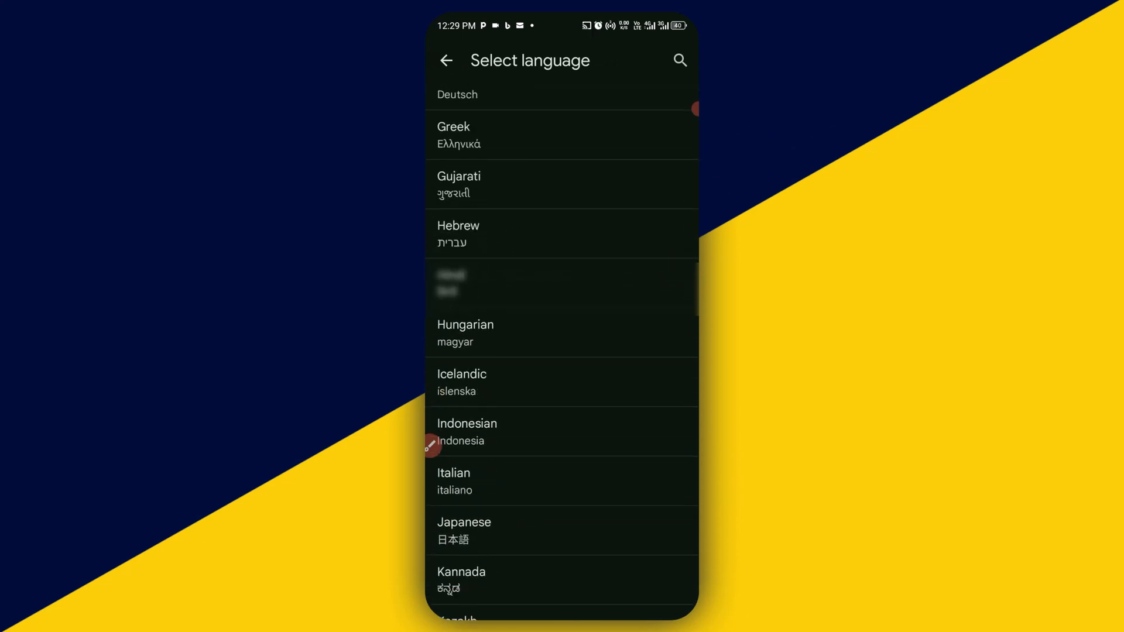
scroll(down, 3)
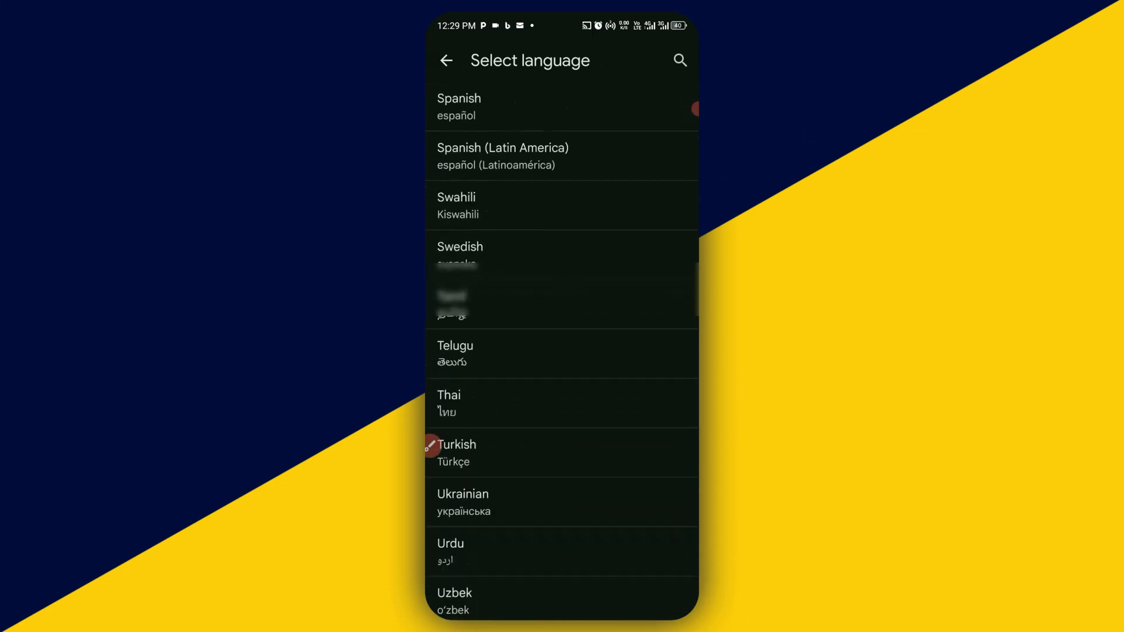
scroll(down, 3)
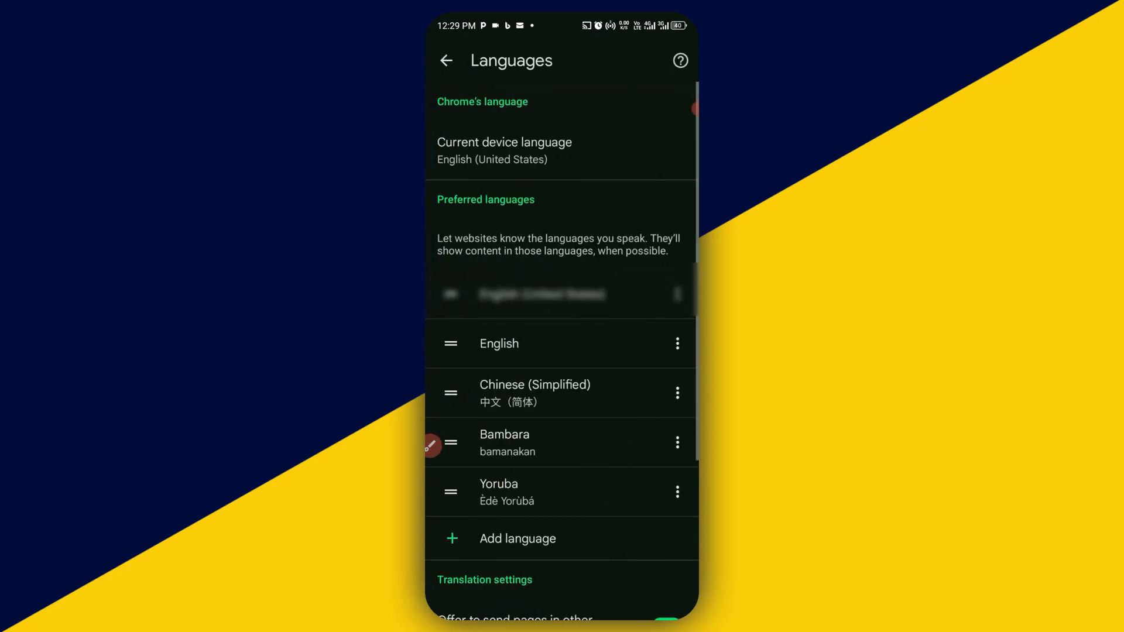
- Bring up the Select language picker via Add language
scroll(down, 3)
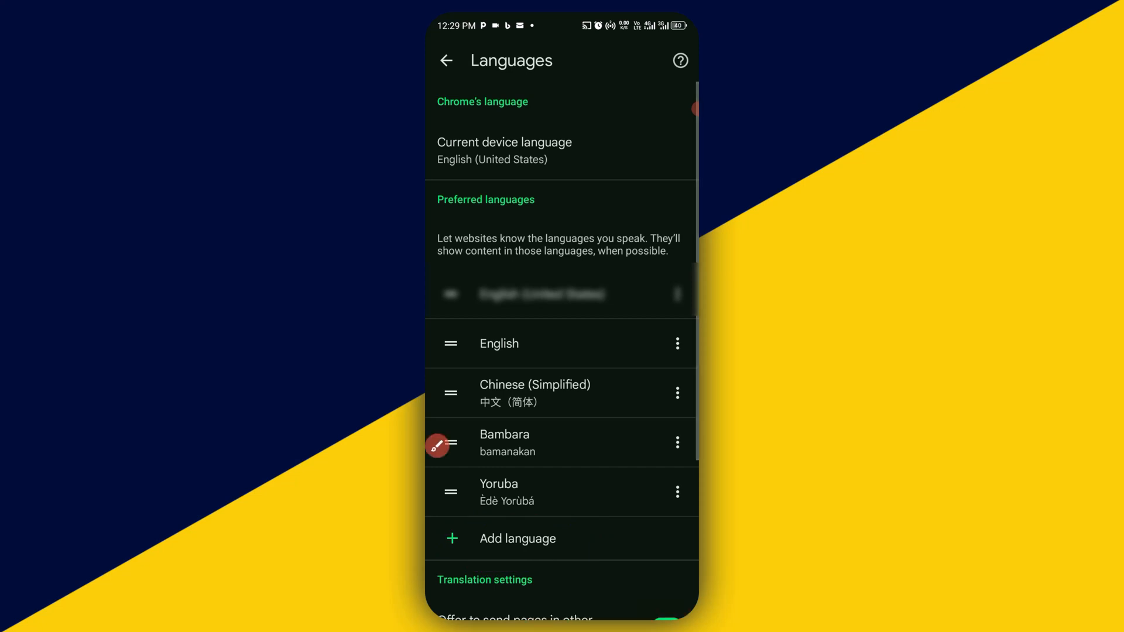
click(518, 539)
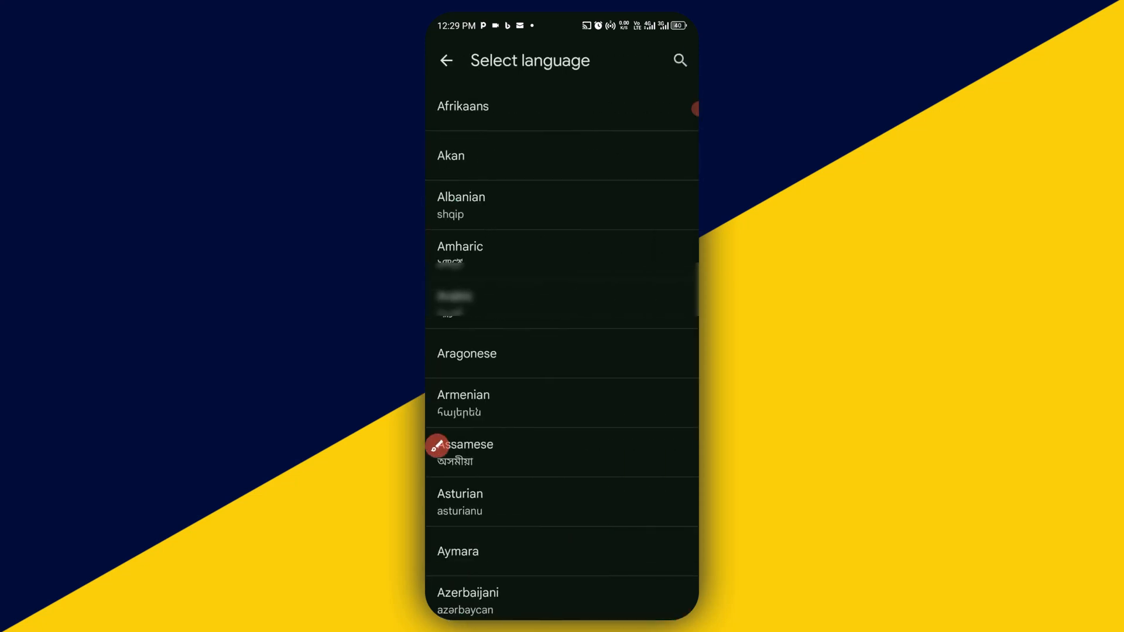
- Browse the Select language list down to the L entries and return without adding any
scroll(down, 3)
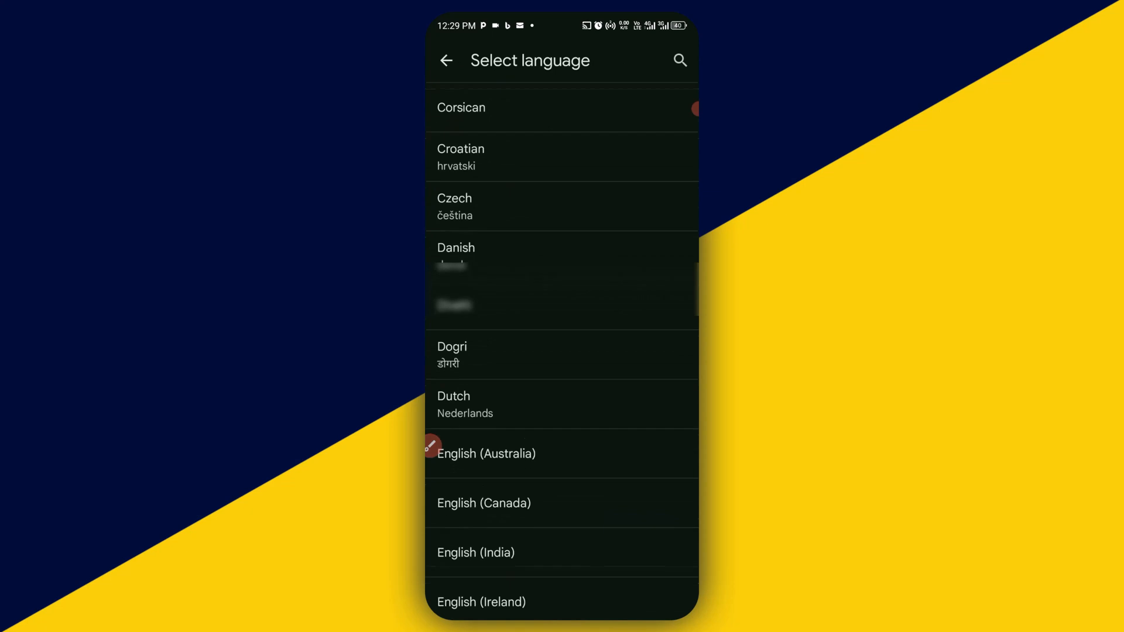
scroll(down, 3)
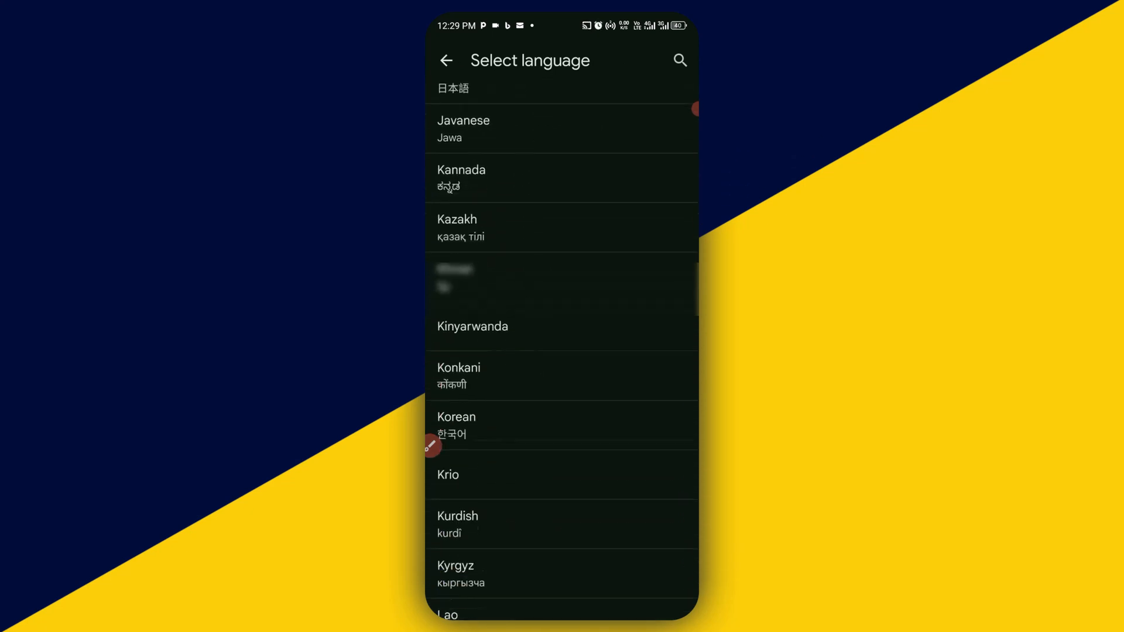
scroll(down, 3)
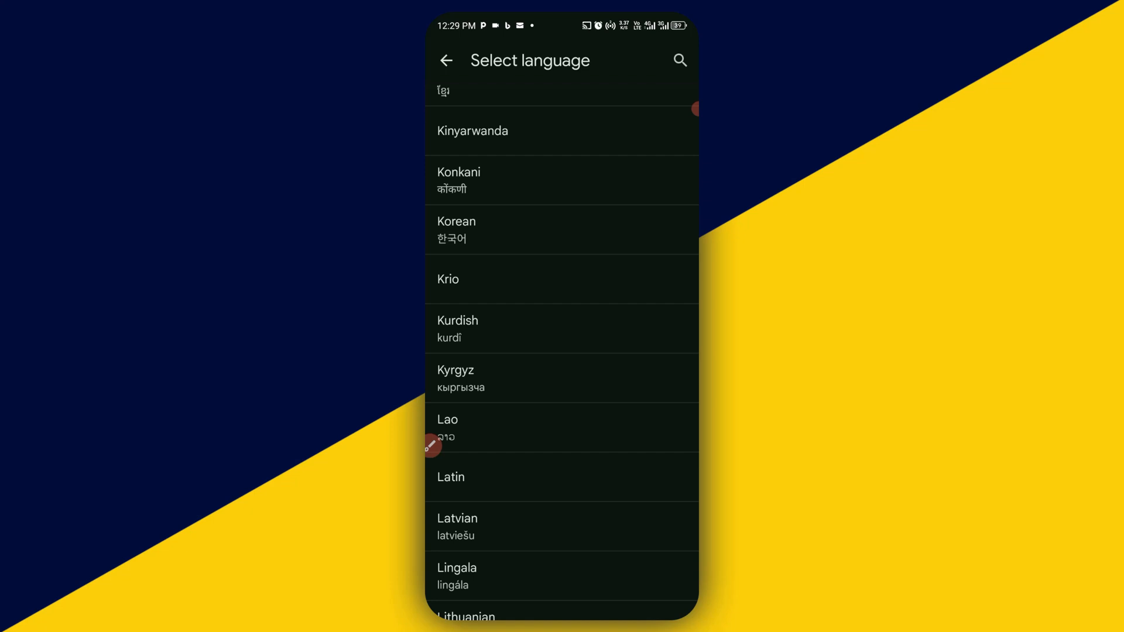
click(446, 61)
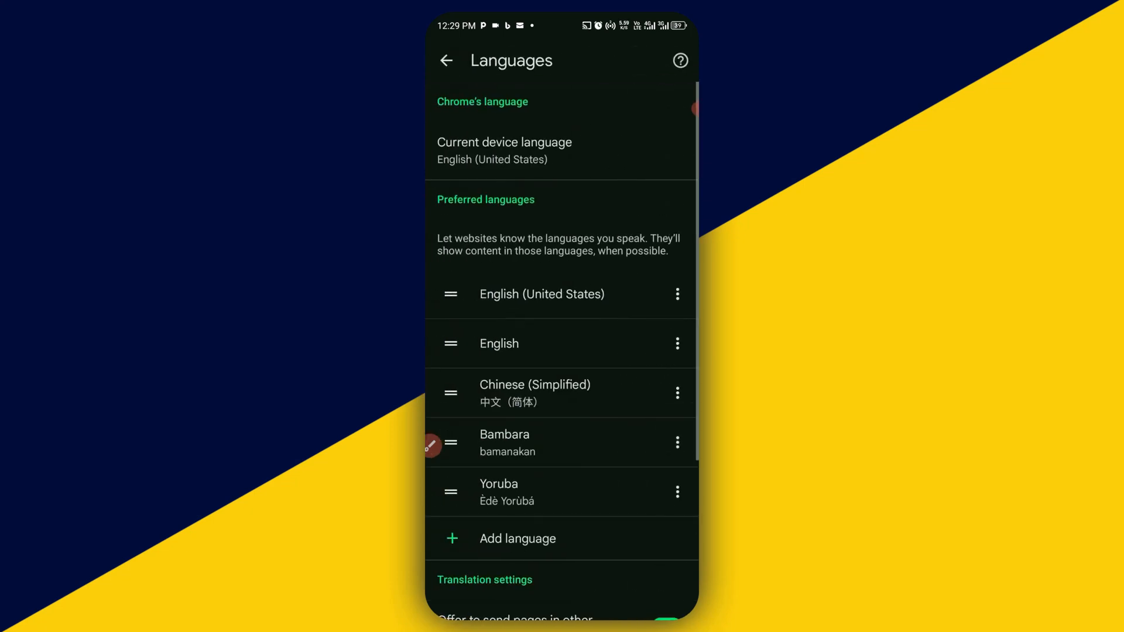